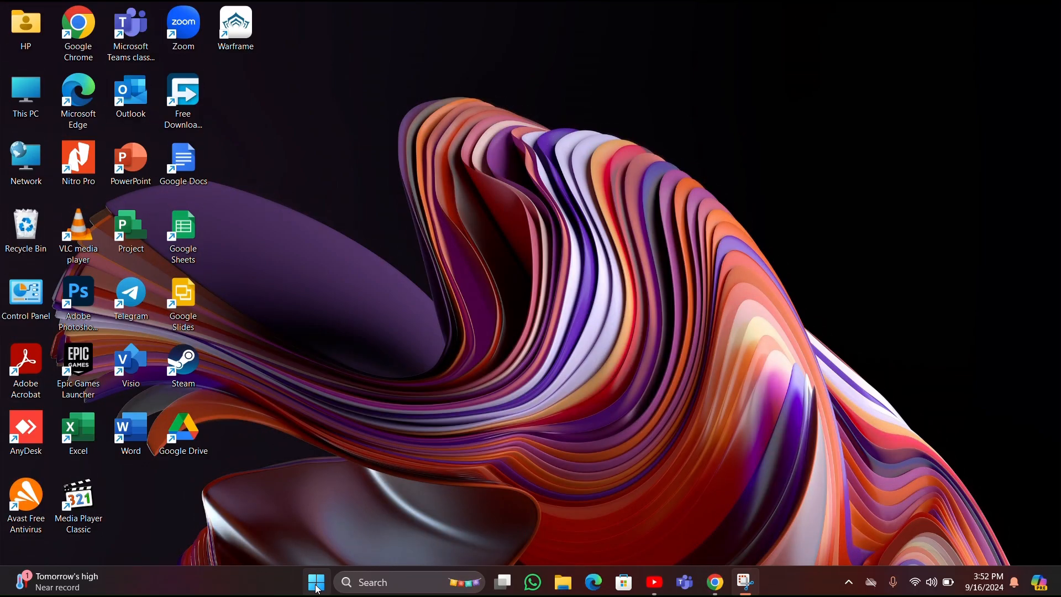
- Launch the Settings app from the Start menu's pinned apps
click(315, 583)
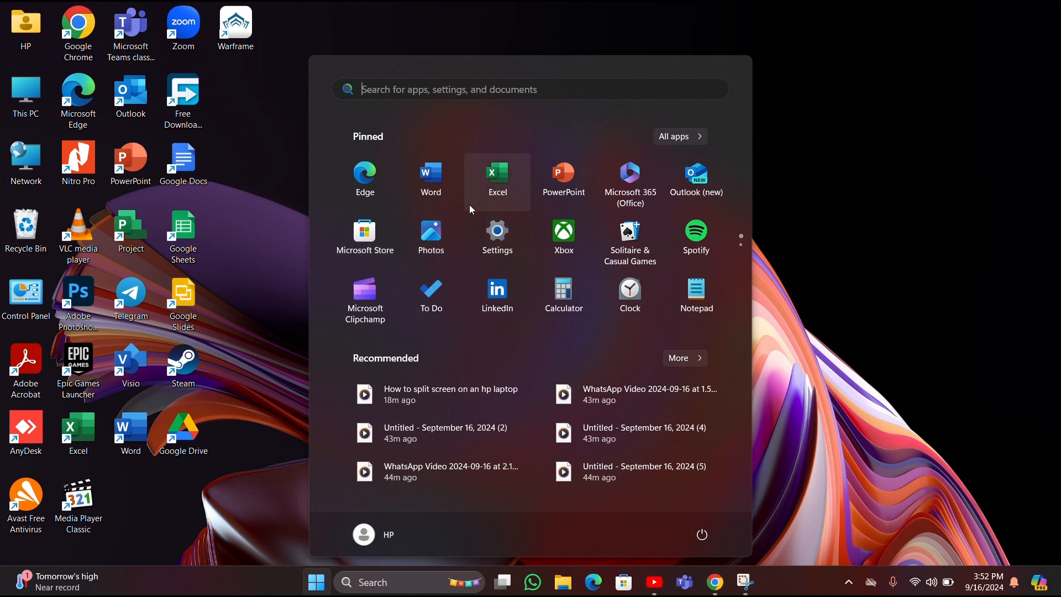
mouse_move(496, 238)
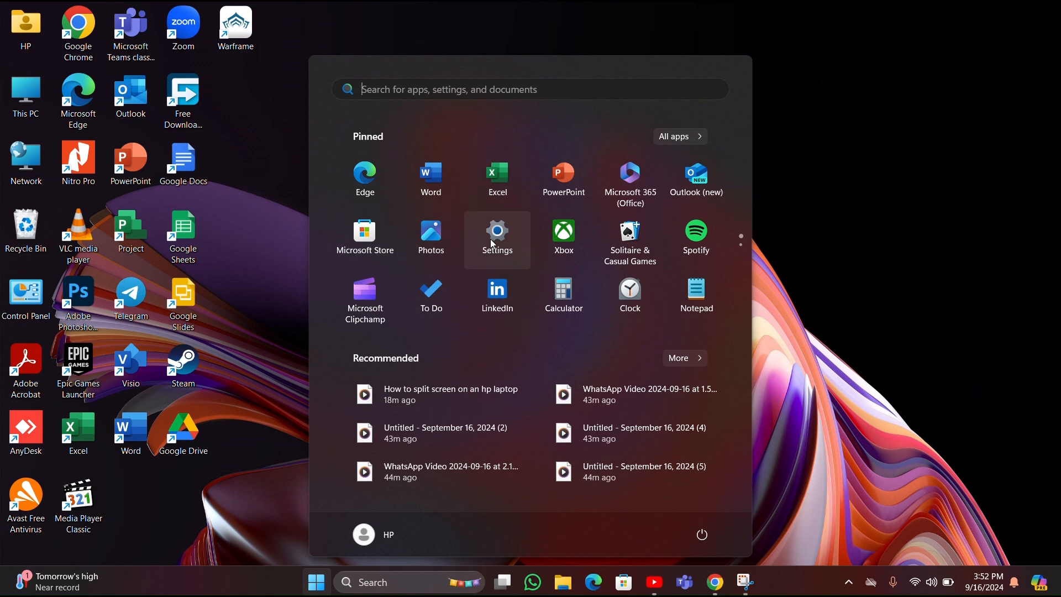
click(496, 237)
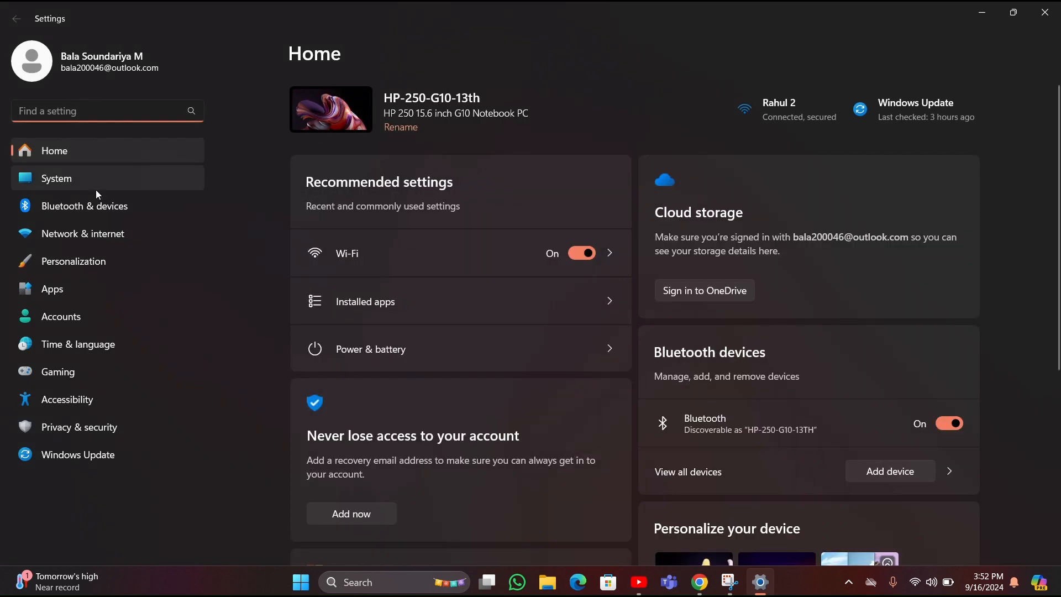
mouse_move(86, 191)
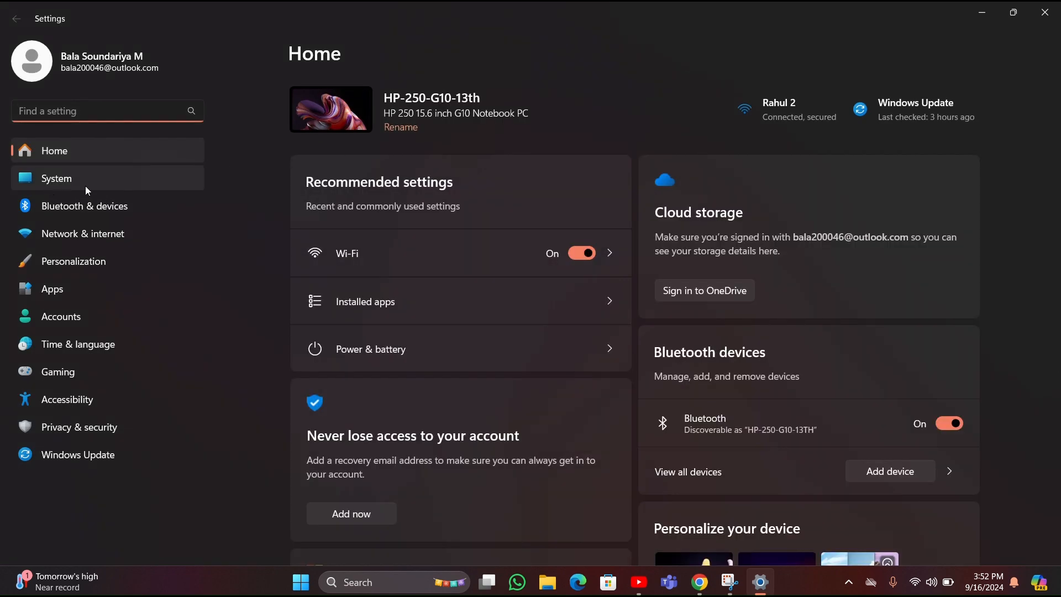
- Go to the System settings from the left navigation pane
click(56, 178)
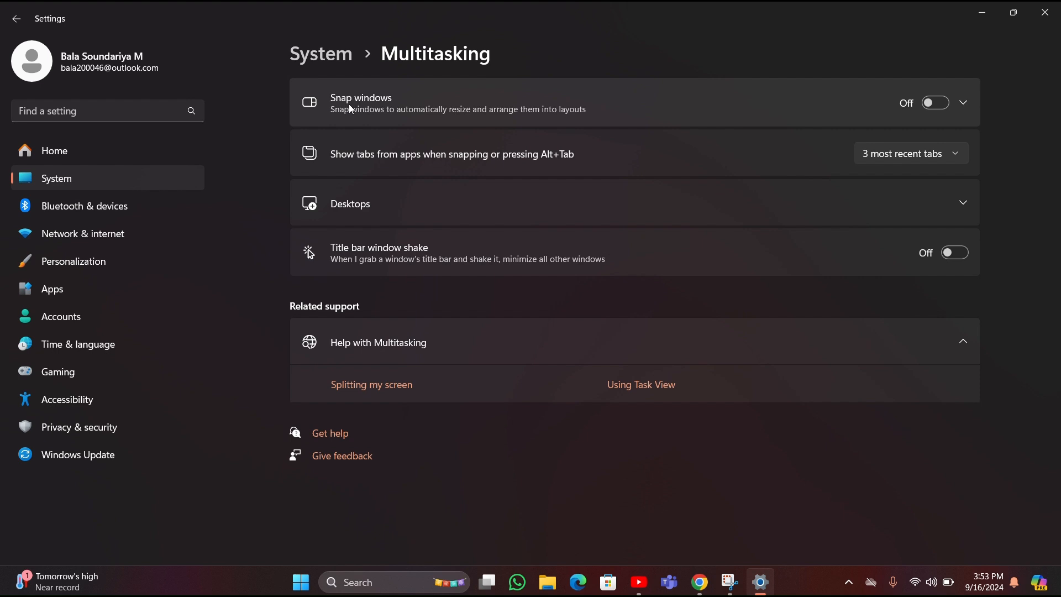
mouse_move(487, 118)
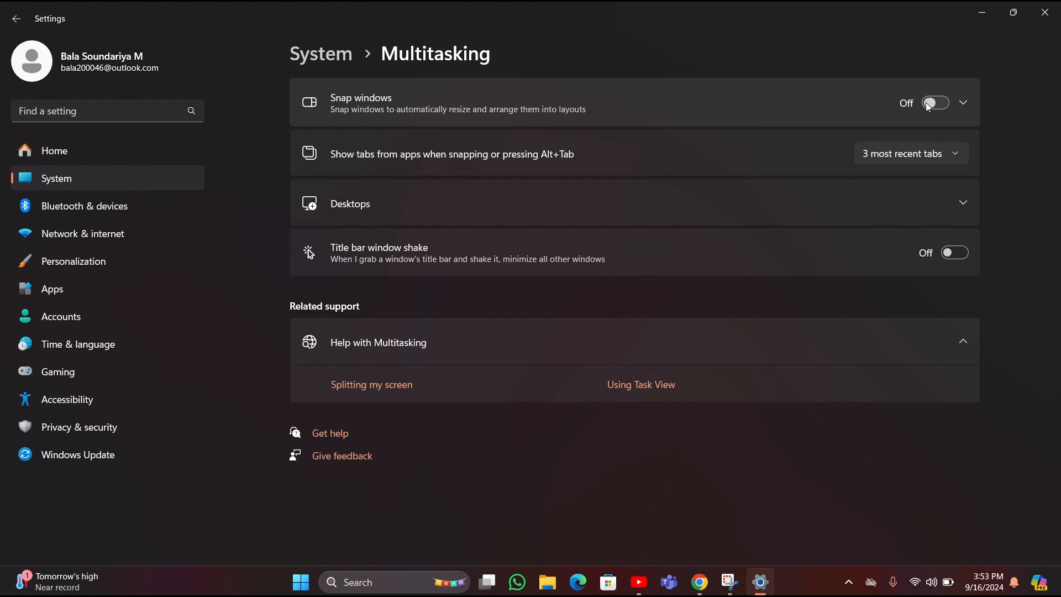
mouse_move(1013, 13)
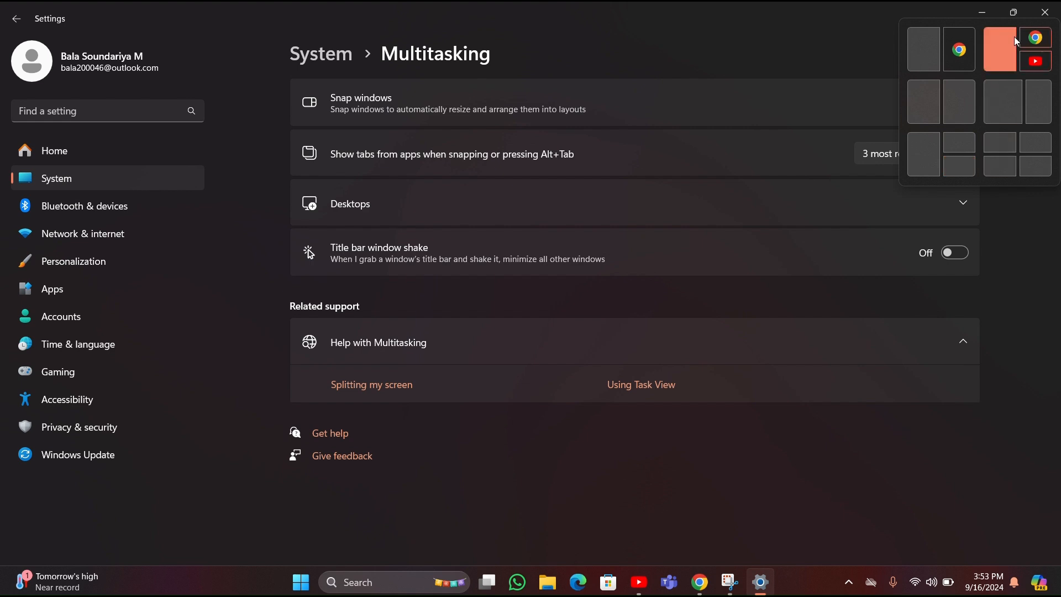
- Switch the Snap windows toggle to On on the Multitasking page
click(954, 101)
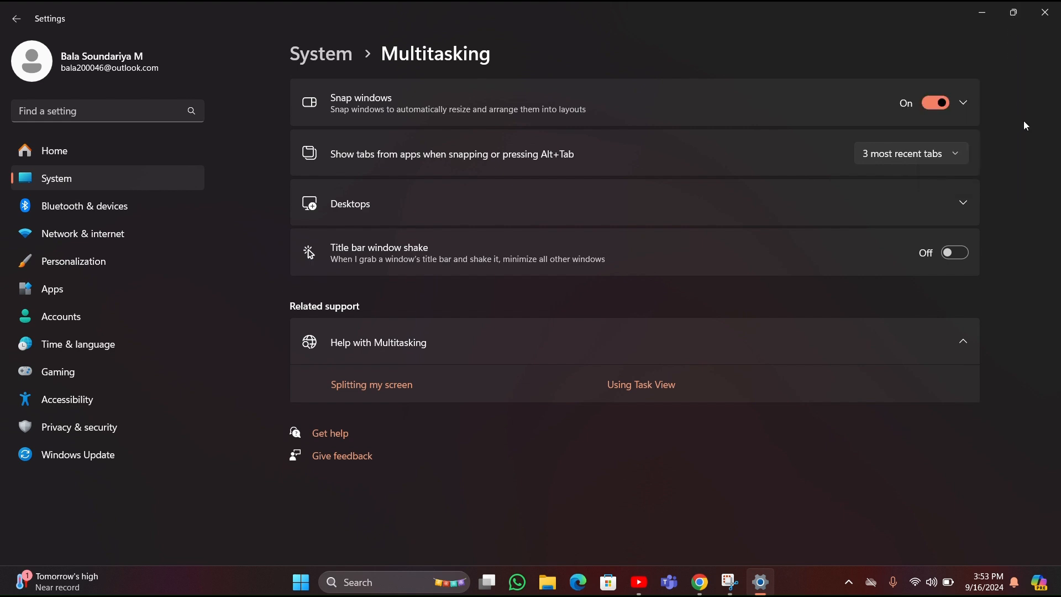